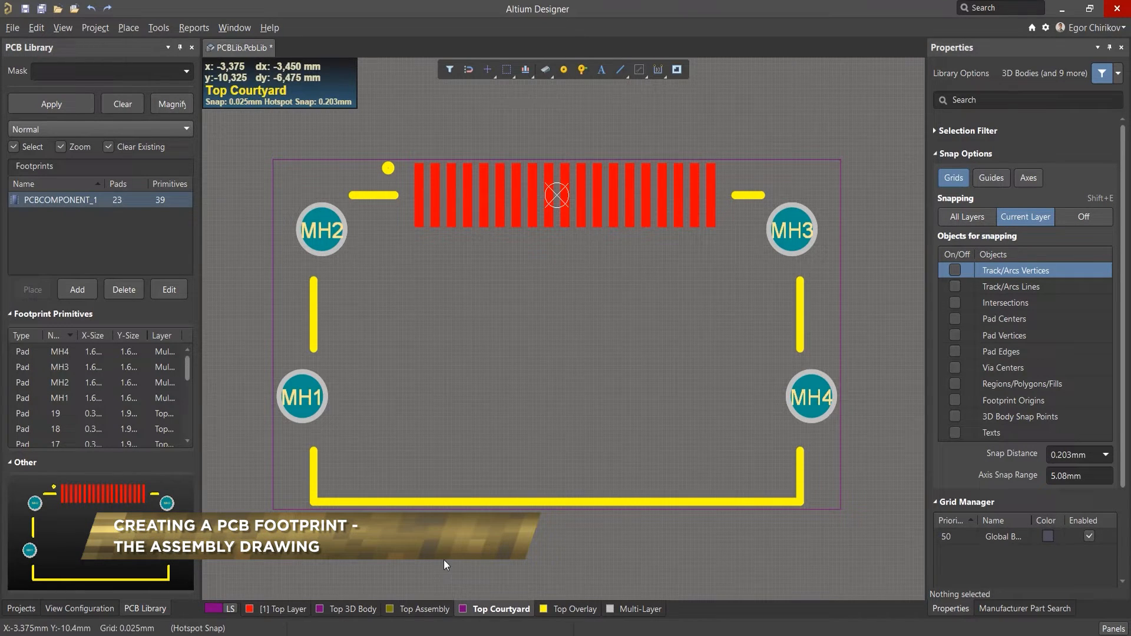
- Switch the J33 assembly view's Component Body from 3D Body Projection to Silkscreen
{"action": "left_click", "coordinate": [424, 609]}
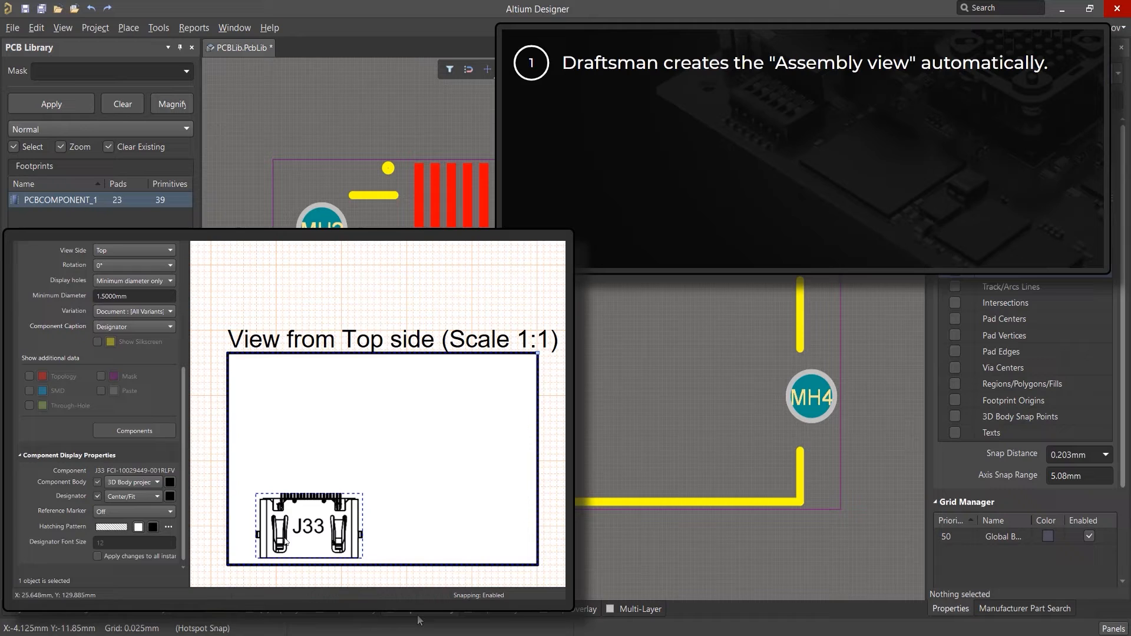
{"action": "left_click", "coordinate": [155, 482]}
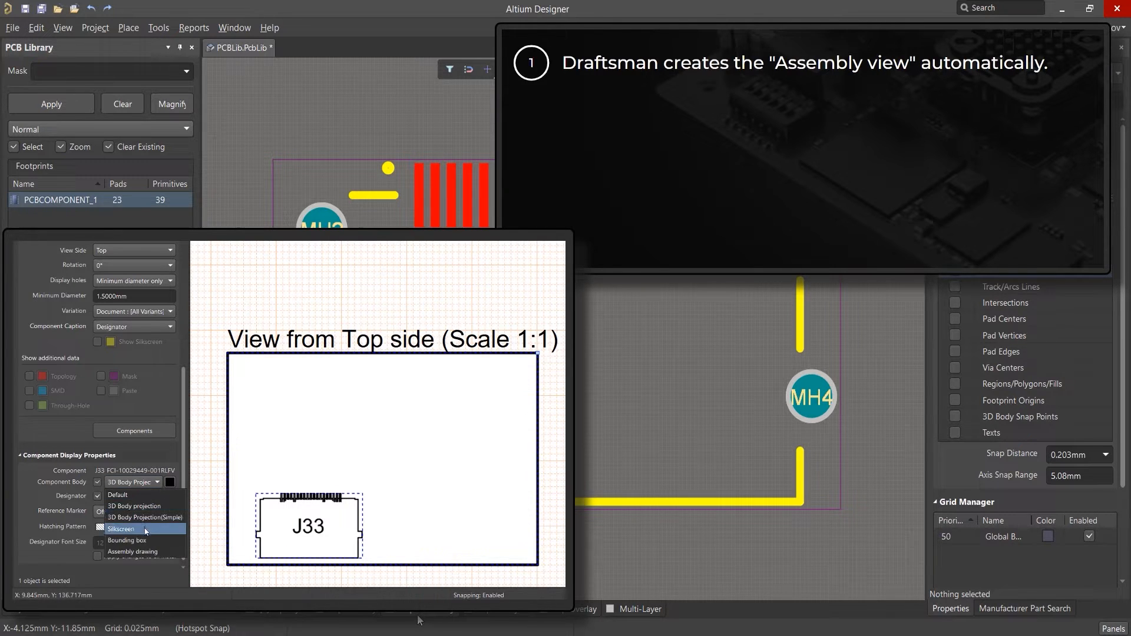
{"action": "left_click", "coordinate": [122, 529]}
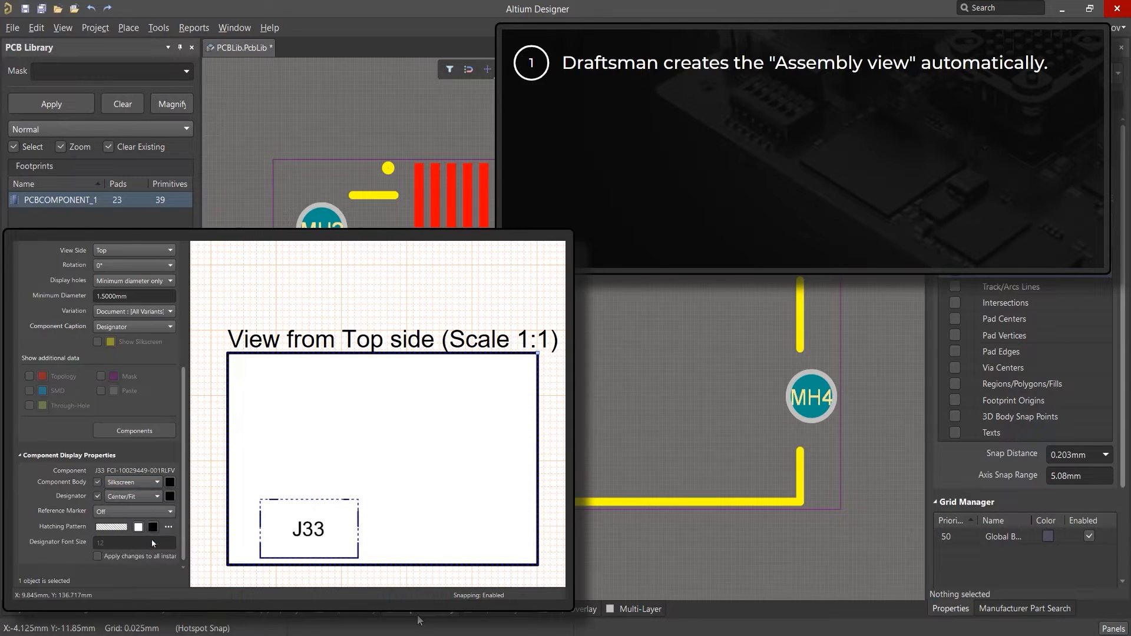
{"action": "left_click", "coordinate": [132, 481]}
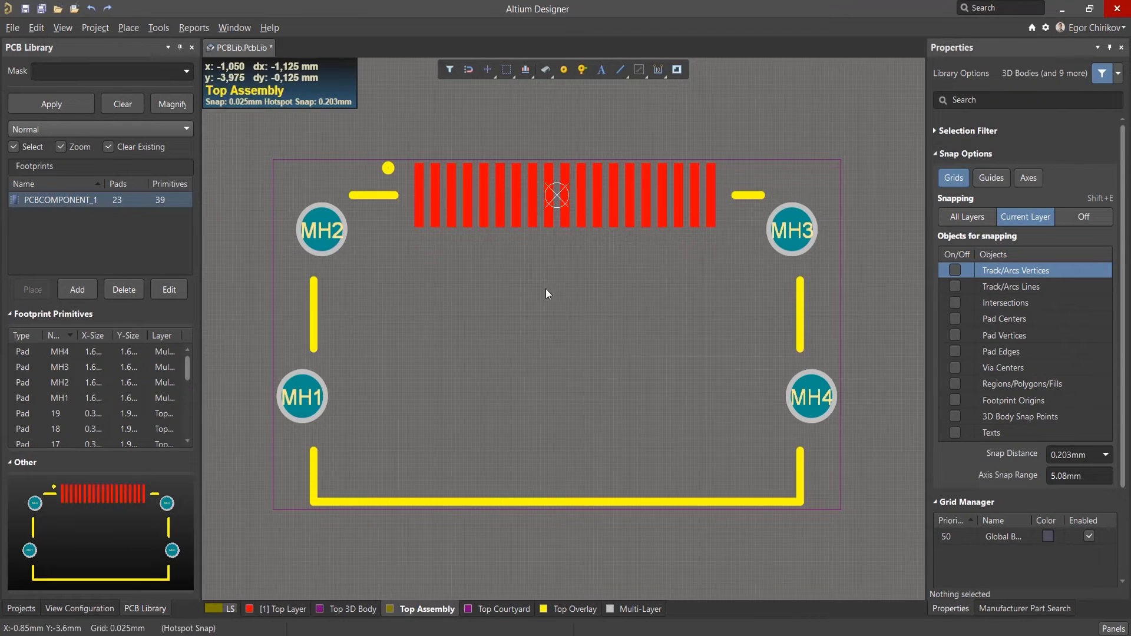
- Set the line tool to 0.1 mm width, snapping to track vertices on all layers
{"action": "left_click", "coordinate": [619, 70]}
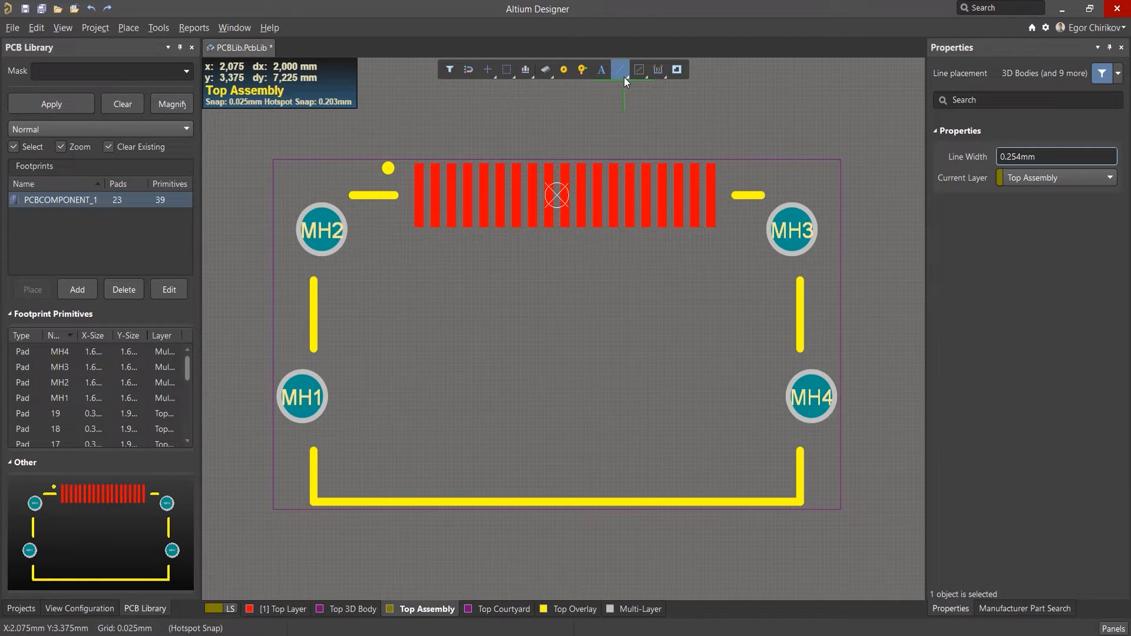
{"action": "key", "text": "Tab"}
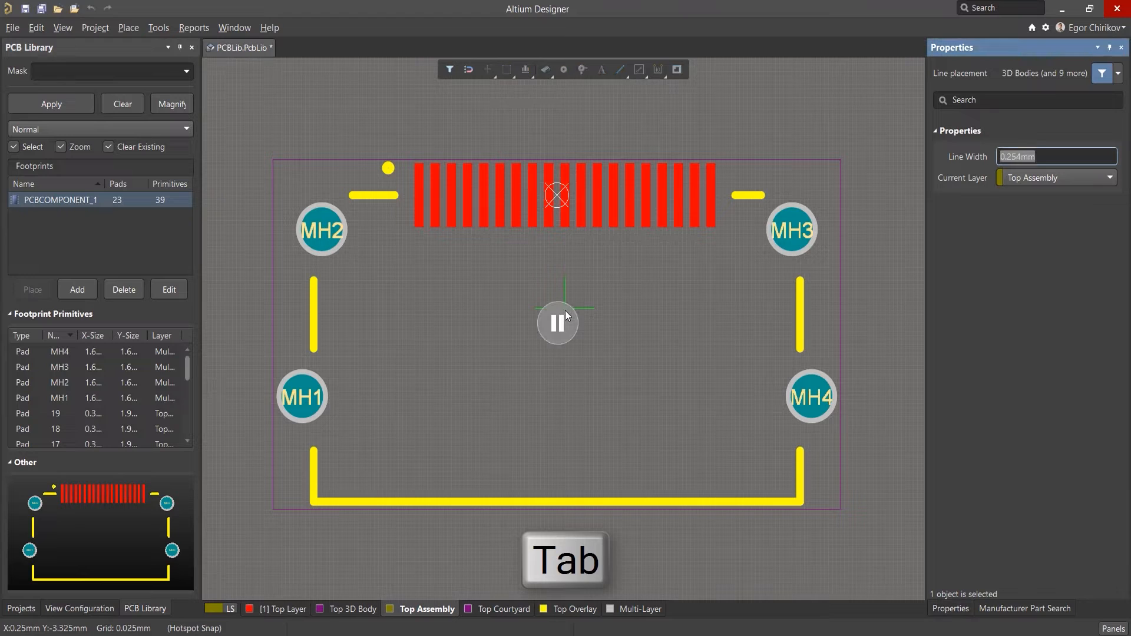
{"action": "type", "text": "0.1"}
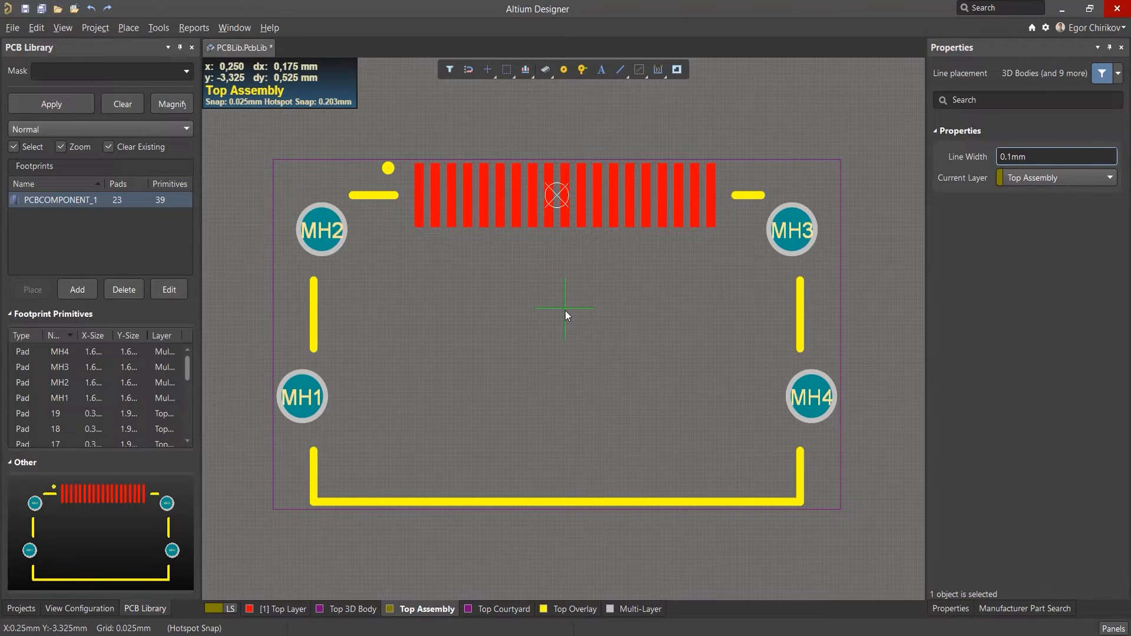
{"action": "key", "text": "ctrl+e"}
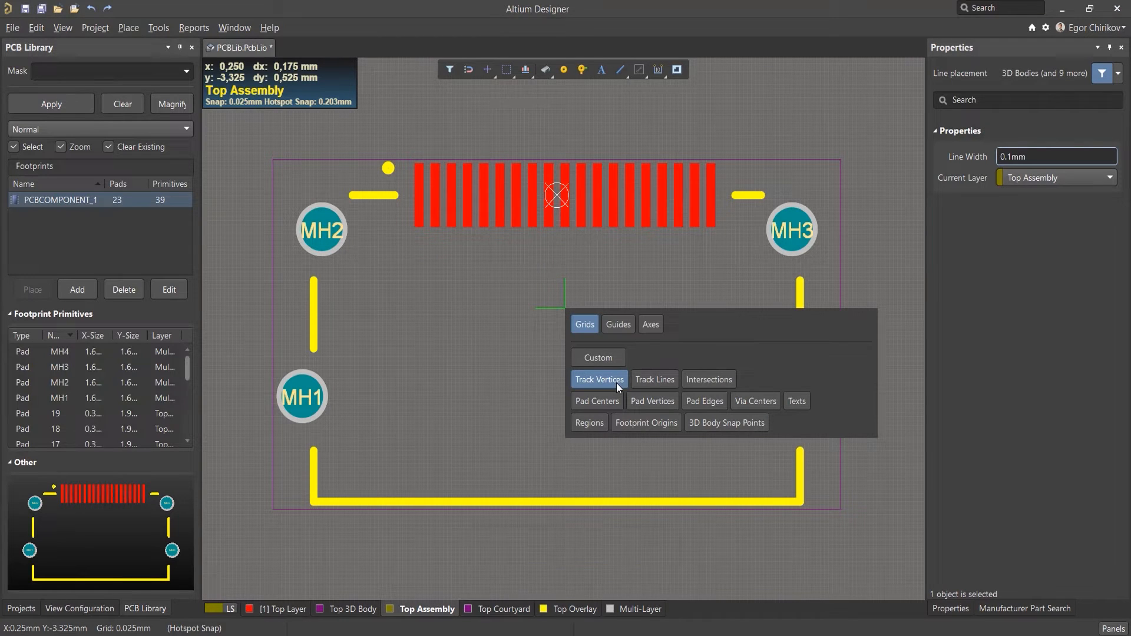
{"action": "left_click", "coordinate": [599, 379]}
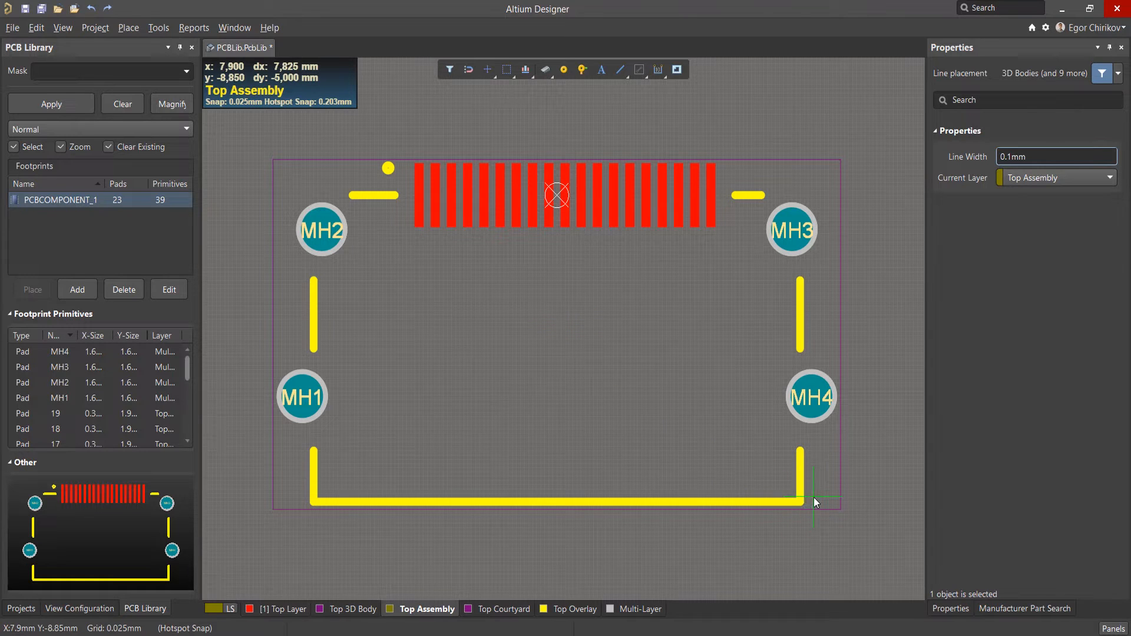
{"action": "mouse_move", "coordinate": [816, 503]}
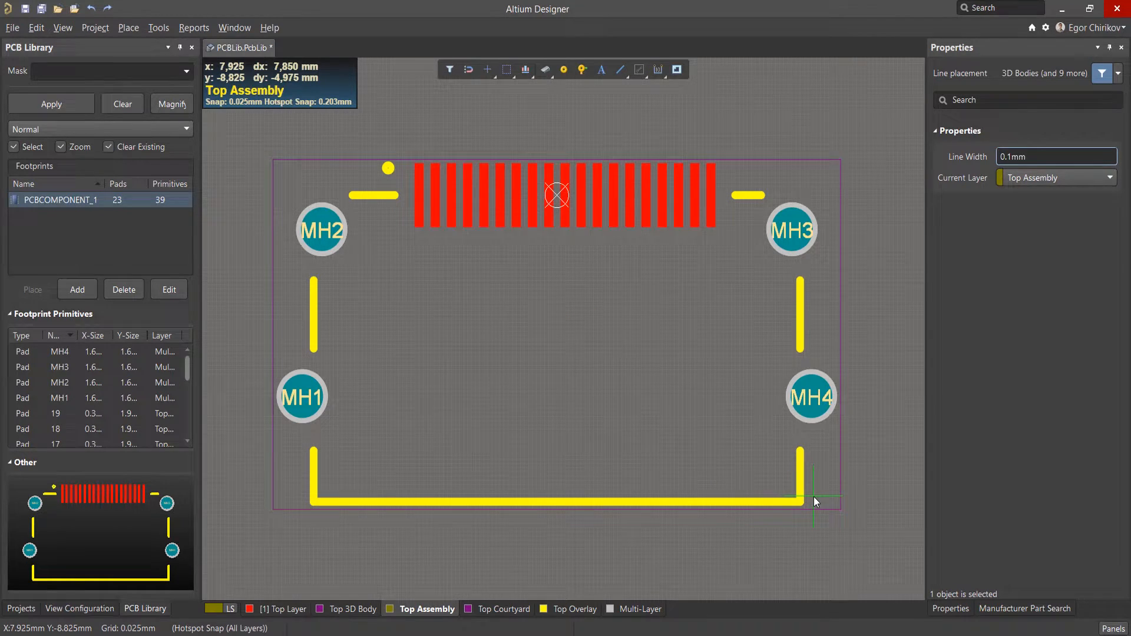
{"action": "key", "text": "shift+e"}
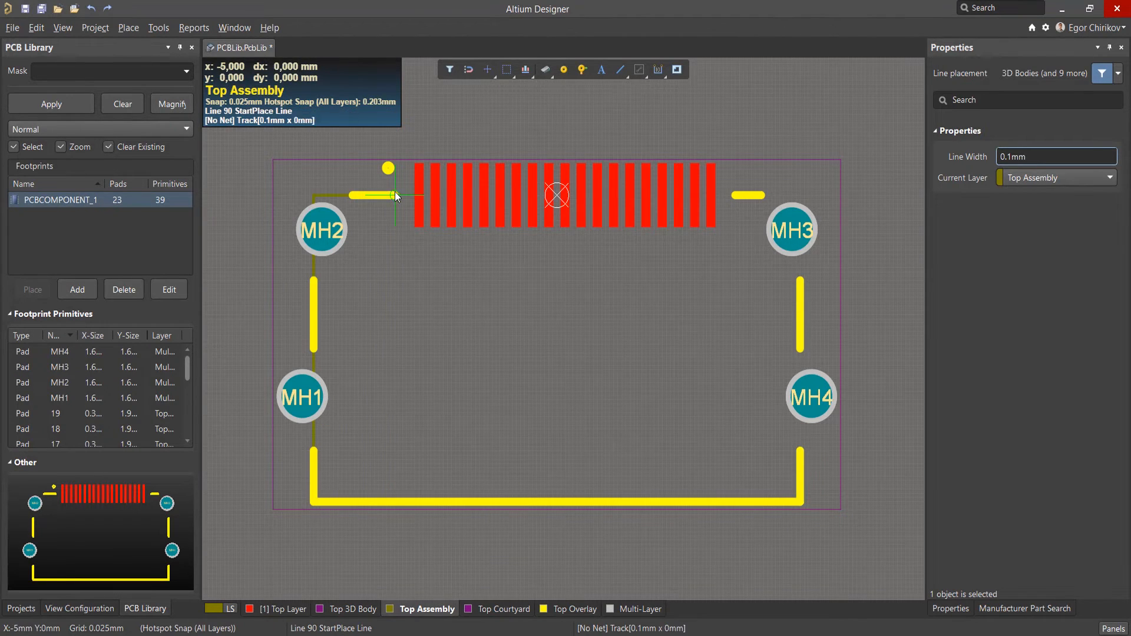
{"action": "left_click", "coordinate": [799, 502]}
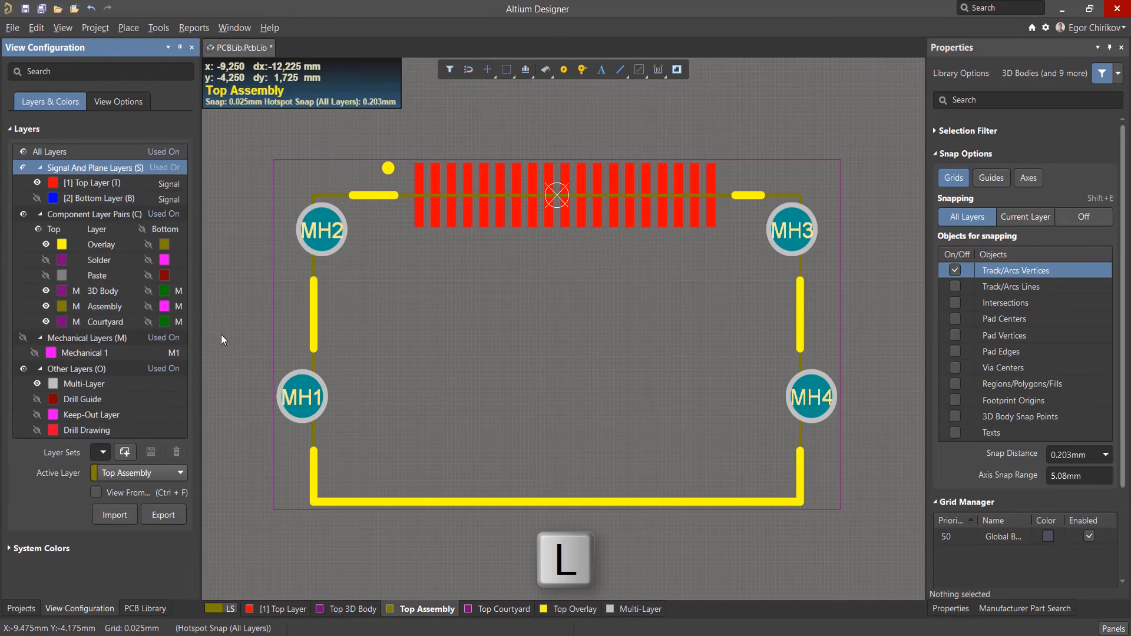
- Add a Designator-type component layer pair under Assembly and accept the .Designator string
{"action": "right_click", "coordinate": [104, 305]}
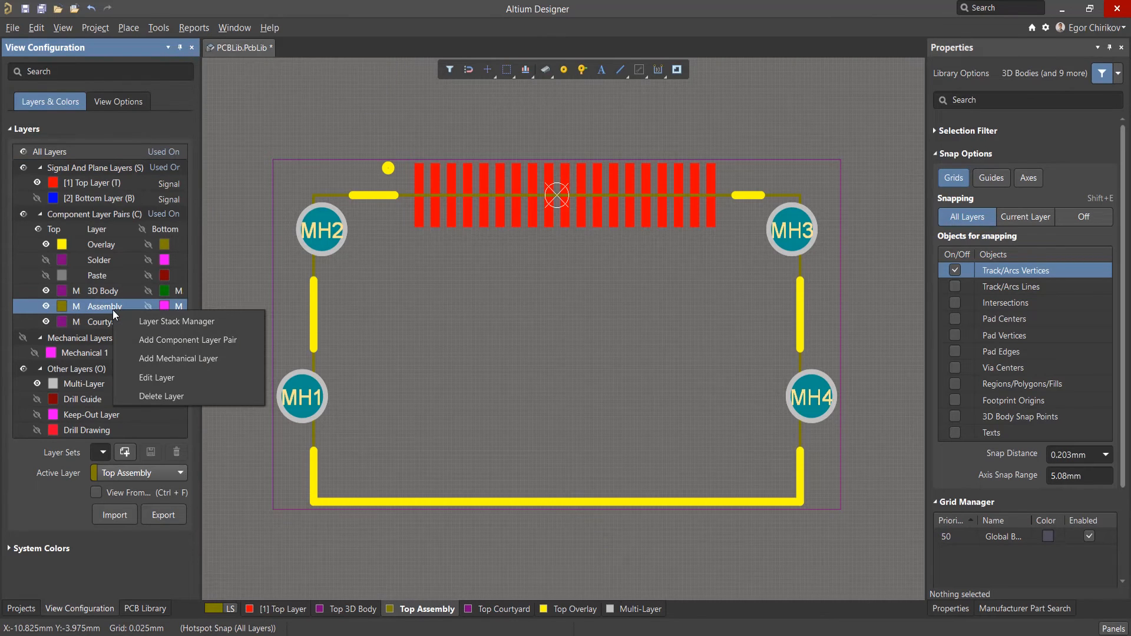
{"action": "mouse_move", "coordinate": [187, 340]}
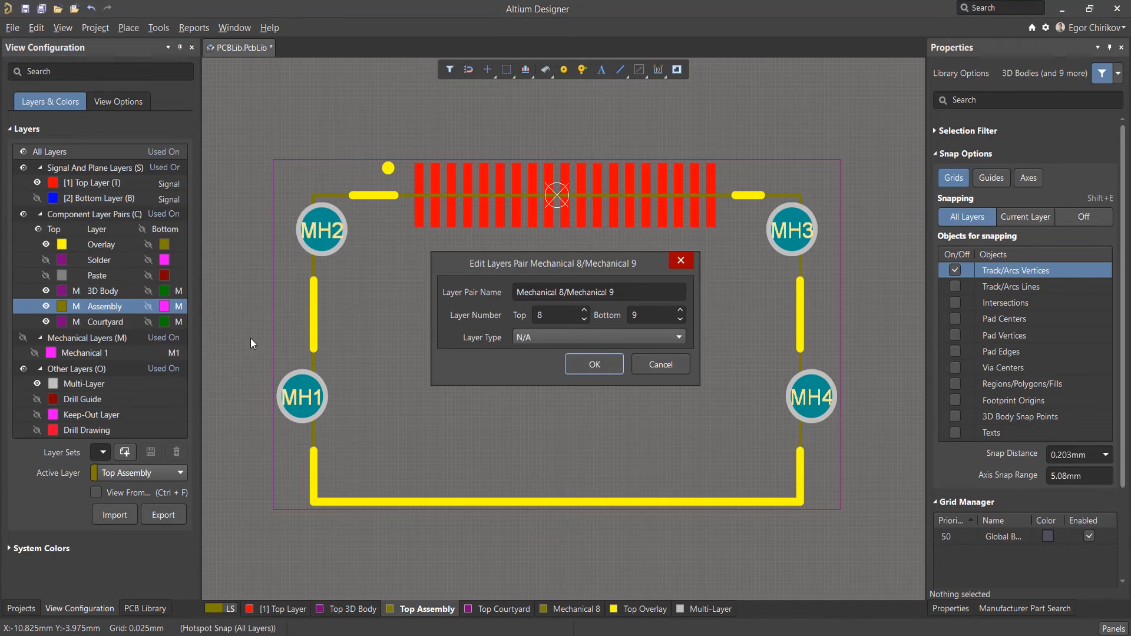
{"action": "left_click", "coordinate": [597, 337]}
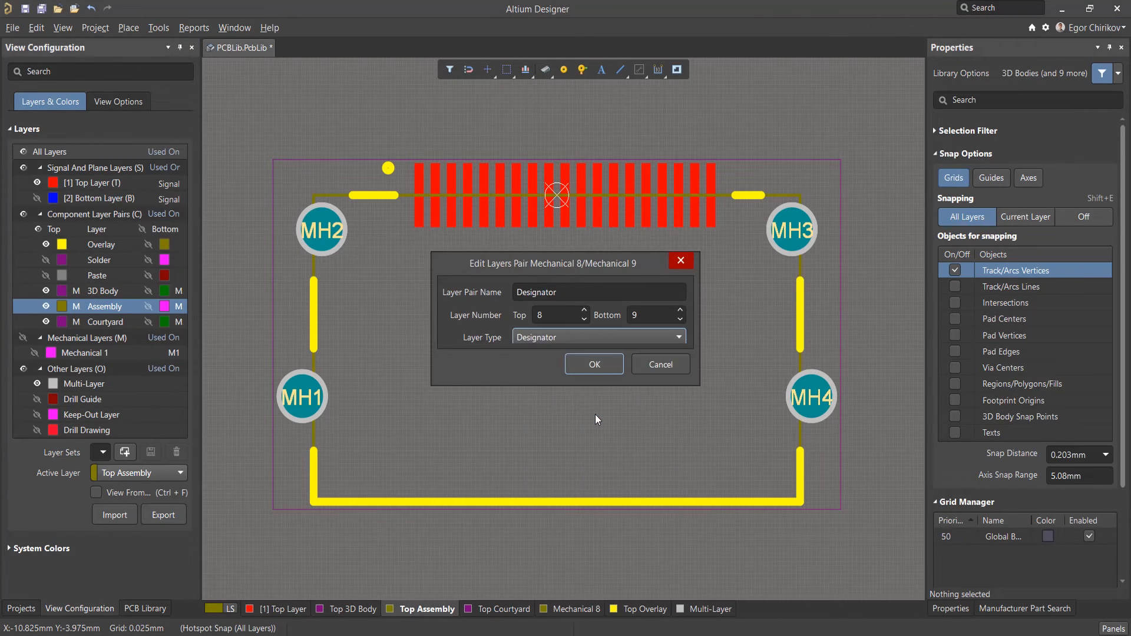
{"action": "left_click", "coordinate": [593, 364]}
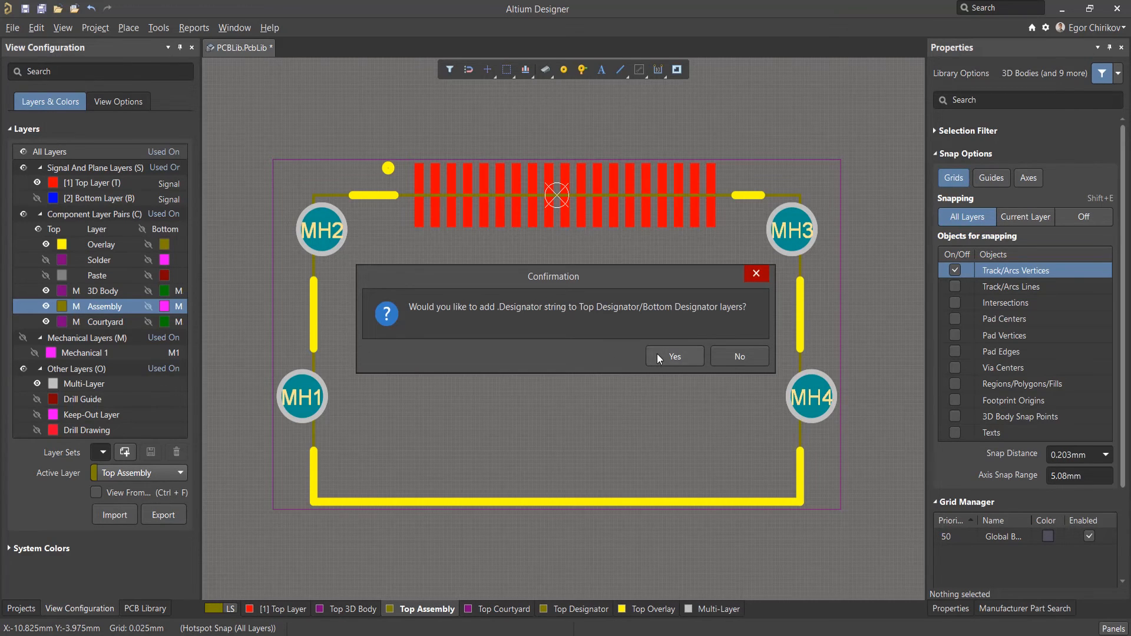
{"action": "left_click", "coordinate": [674, 356]}
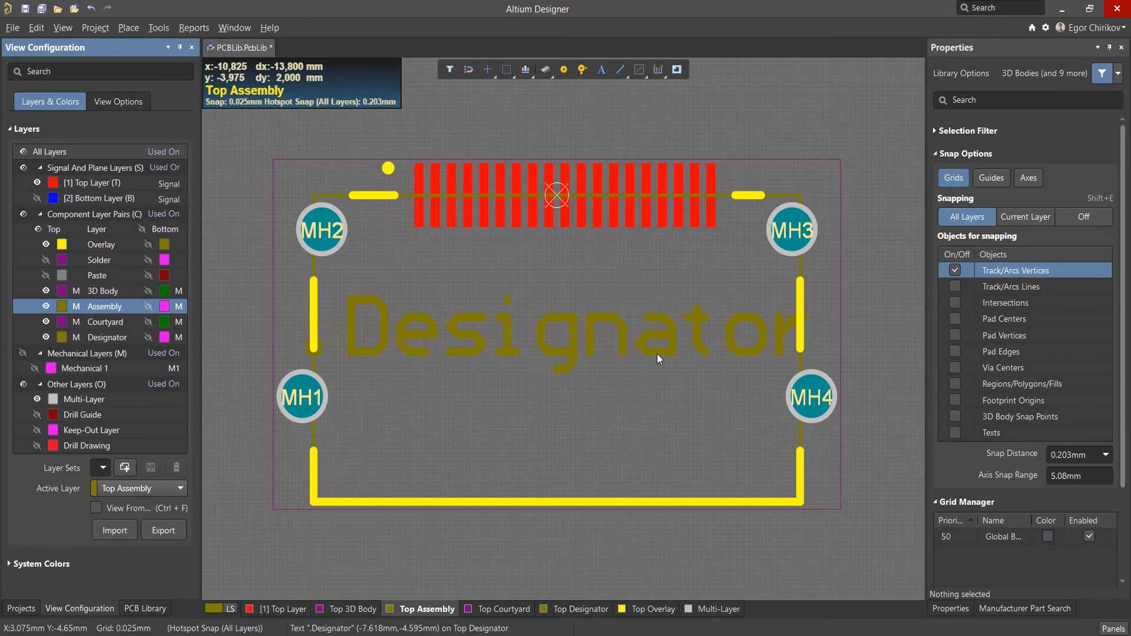
- Place a second string with text .Designator on Top Designator
{"action": "left_click", "coordinate": [556, 332]}
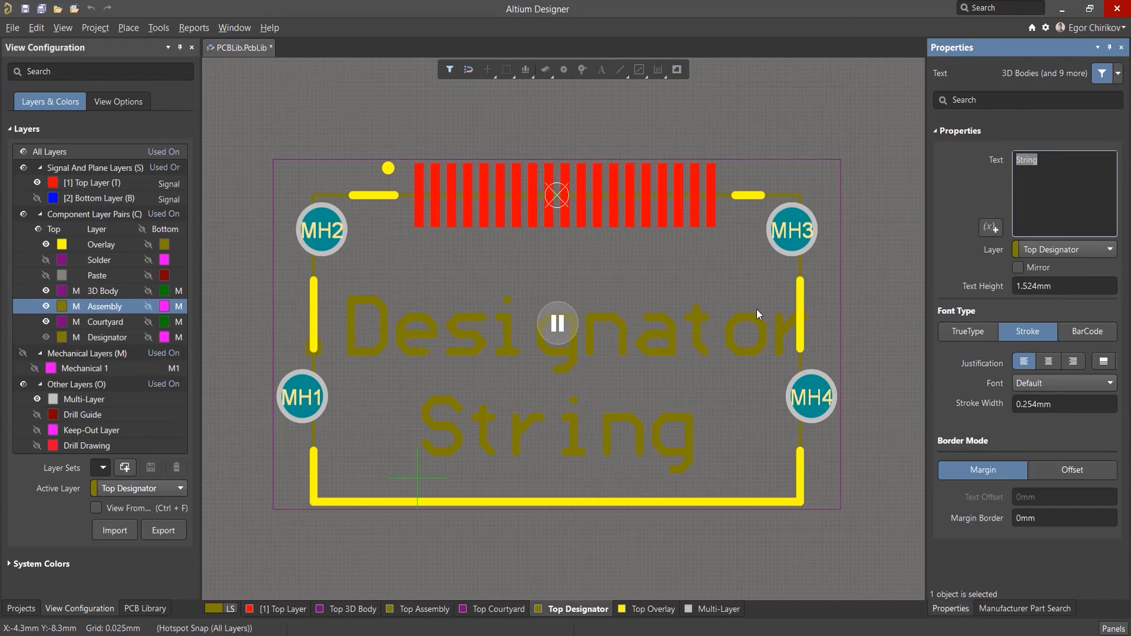
{"action": "type", "text": ".Designator"}
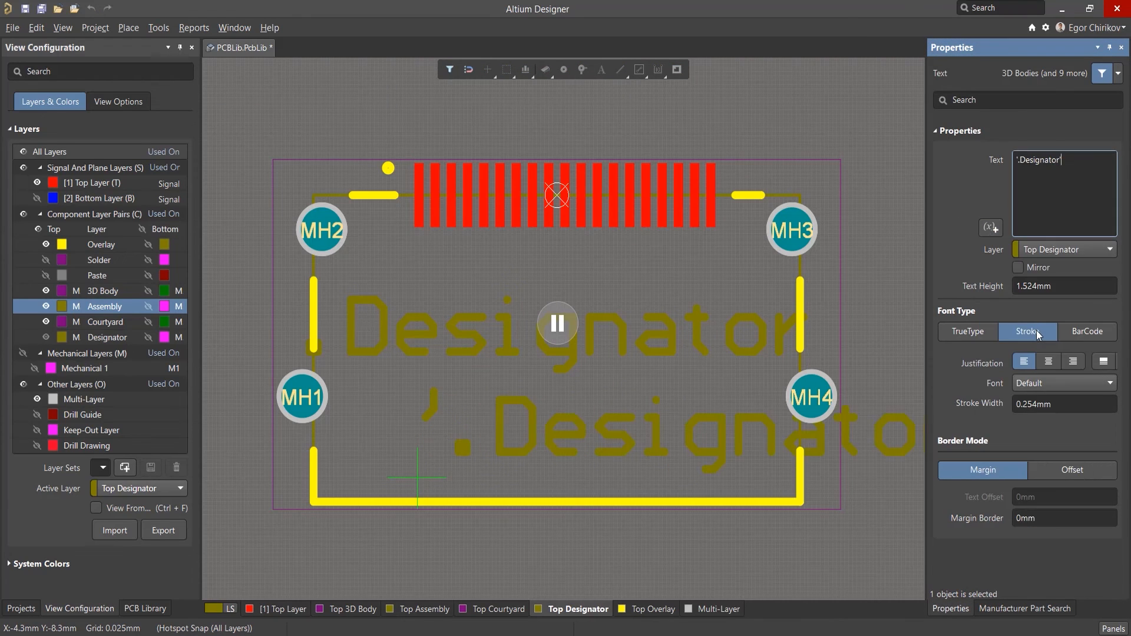